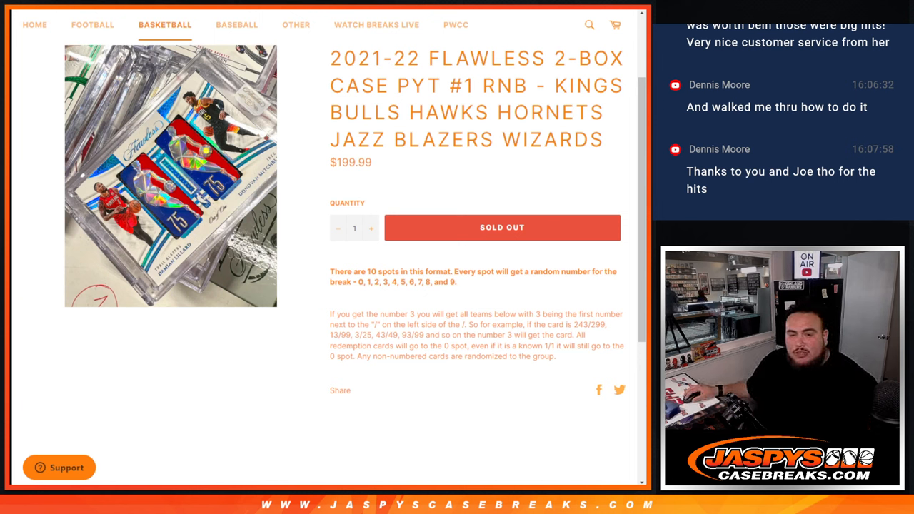
Step: Highlight the numbered-spot rule and roll two dice on RANDOM.ORG, getting a three and a one
left_click_drag(350, 314, 606, 329)
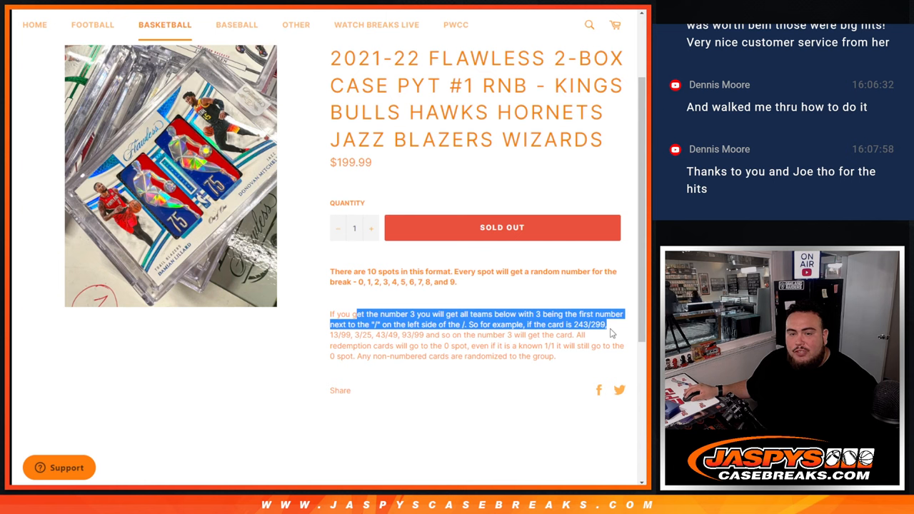
left_click(581, 368)
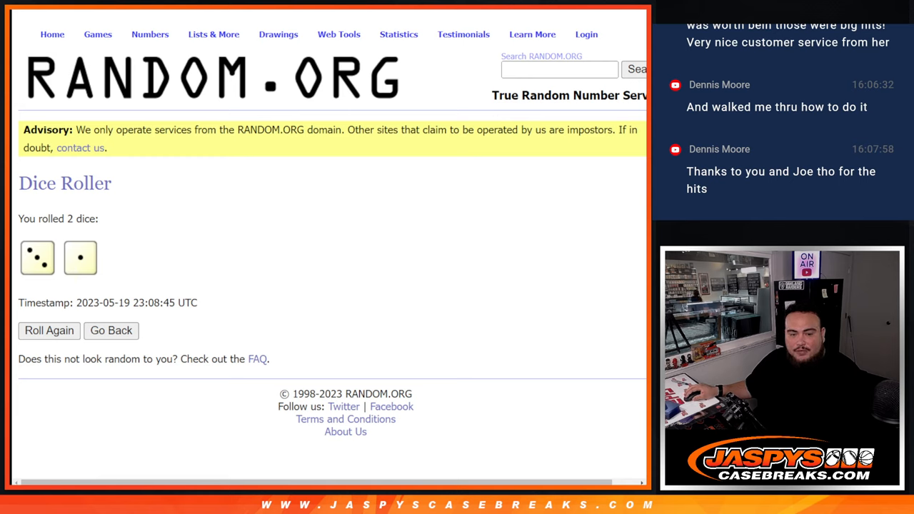
mouse_move(385, 212)
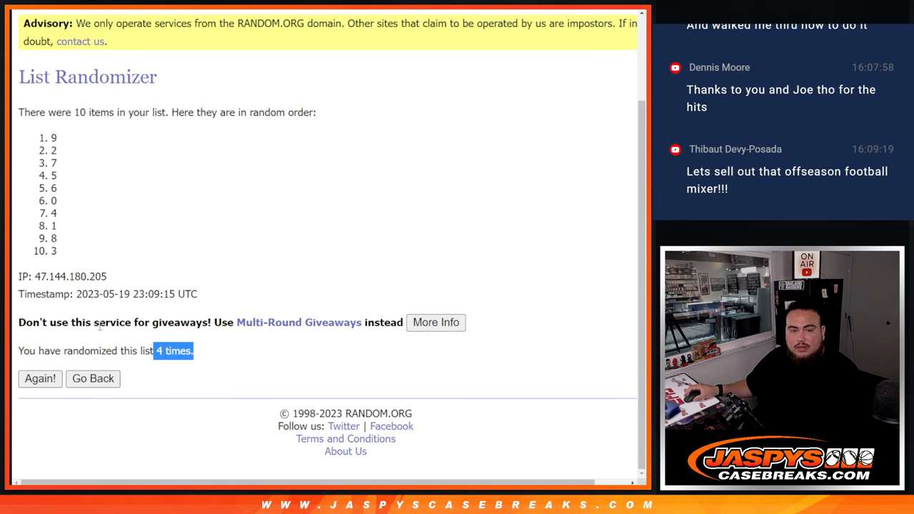
Step: Scroll up to view the fourth shuffle's order: 9, 2, 7, 5, 6, 0, 4, 1, 8, 3
scroll("up", 3)
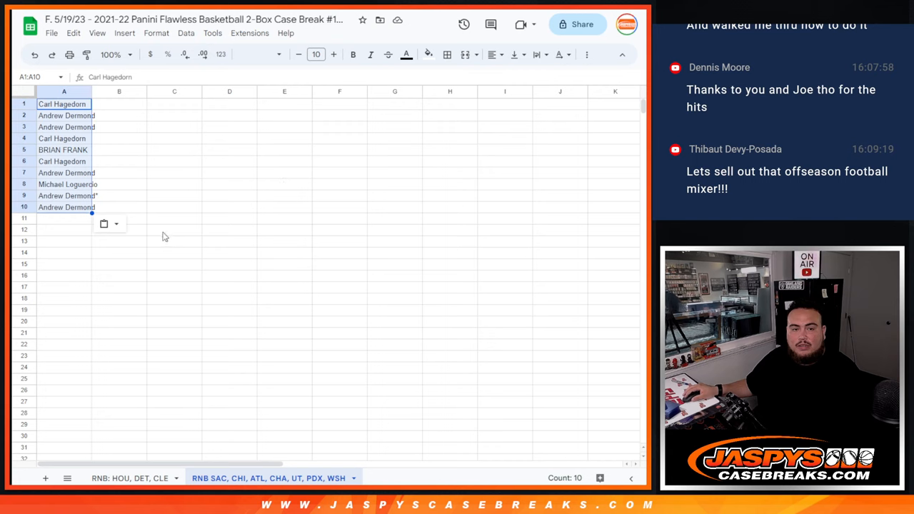
Step: Put the shuffled numbers in column B, set text to size 24, and widen column A
left_click(119, 103)
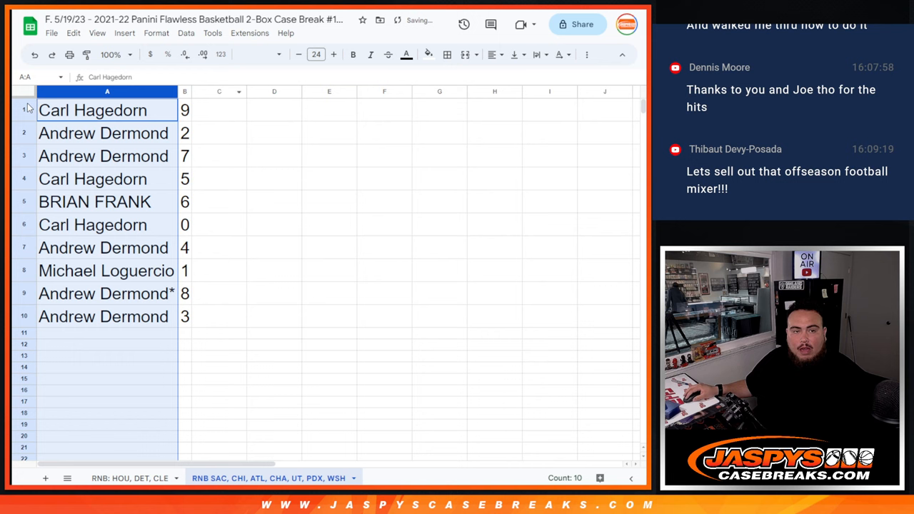
Step: Check the sorted rows for numbers 5, 4 and 1, then bring up the table's border options
left_click(92, 178)
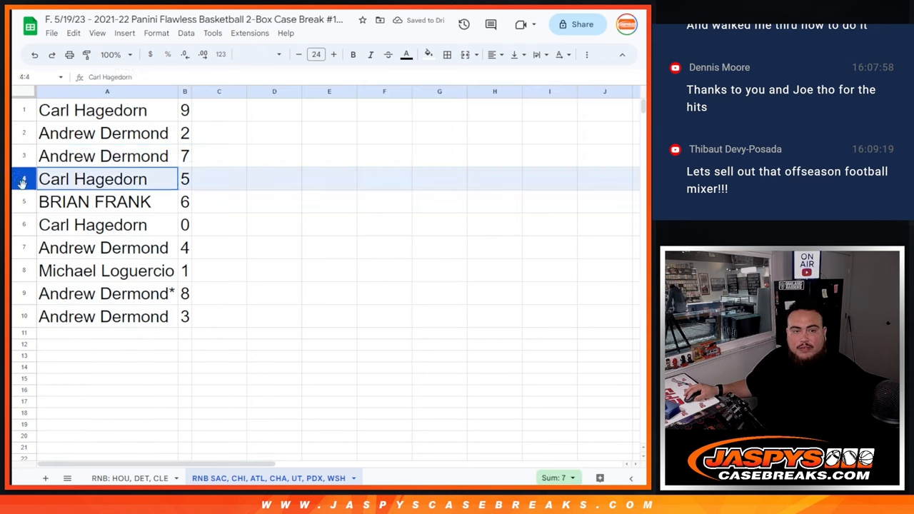
left_click(104, 247)
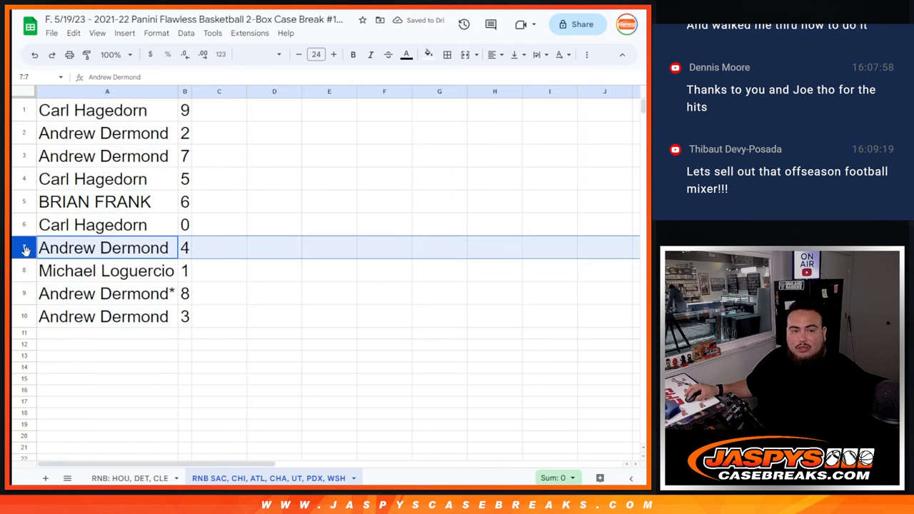
left_click(107, 271)
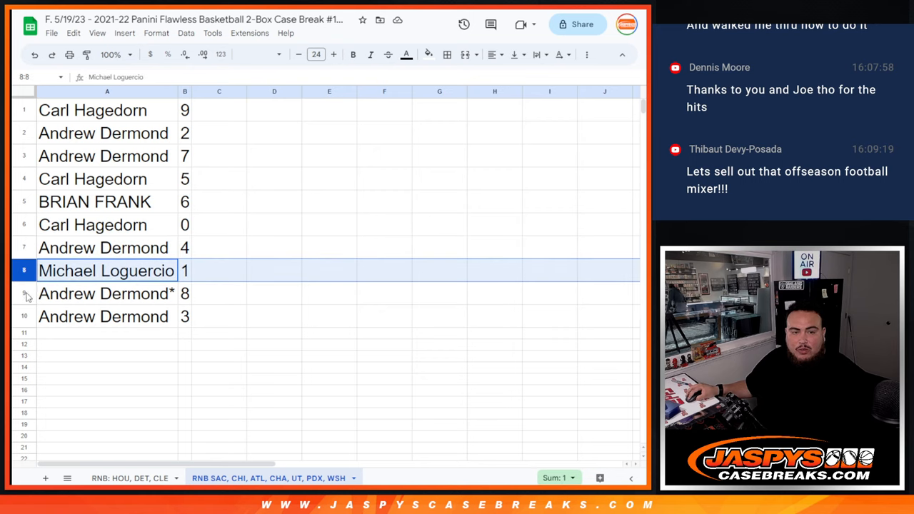
left_click(107, 293)
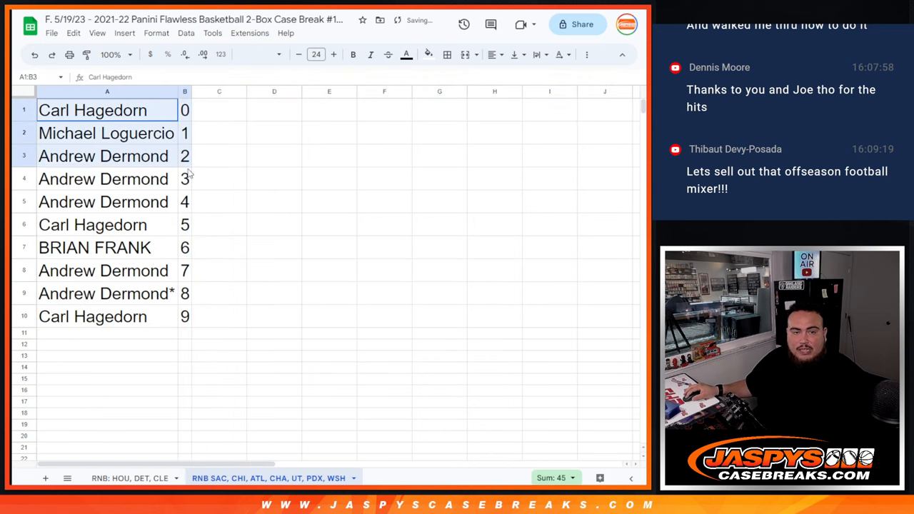
left_click(447, 54)
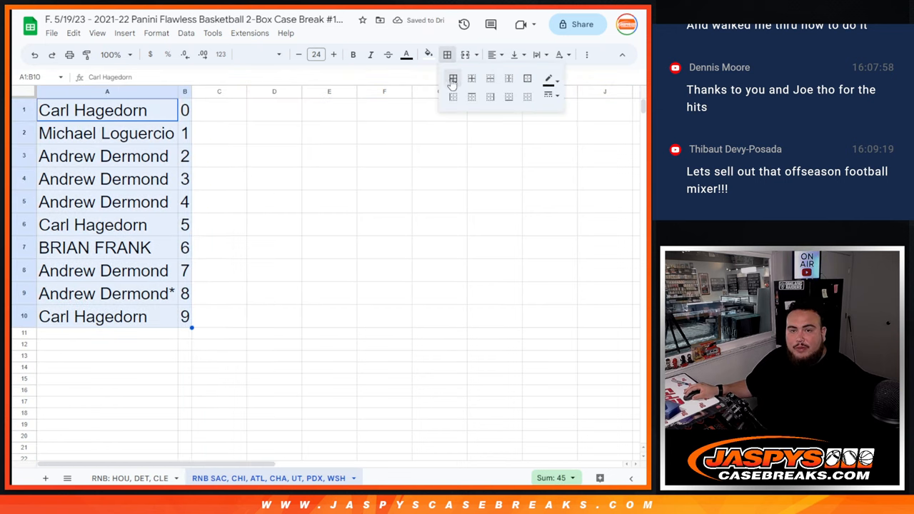